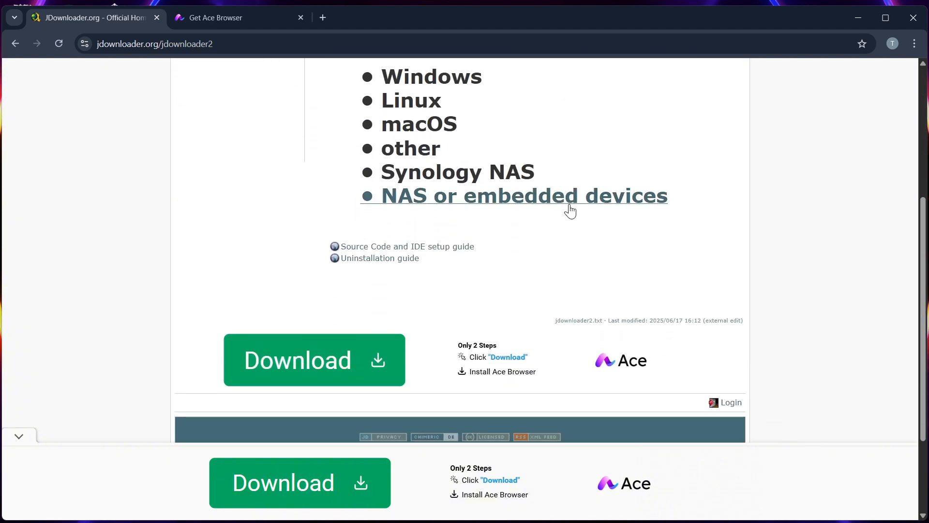
scroll("up", 3)
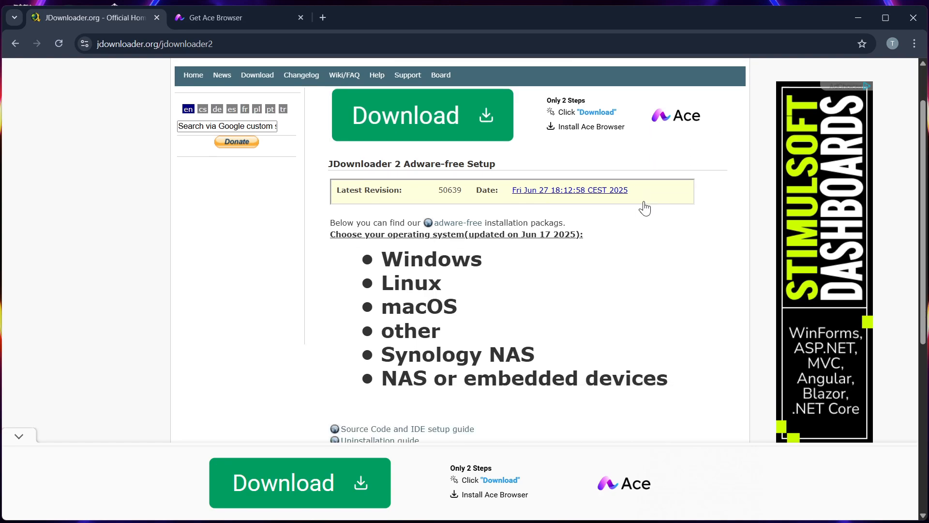
scroll("up", 3)
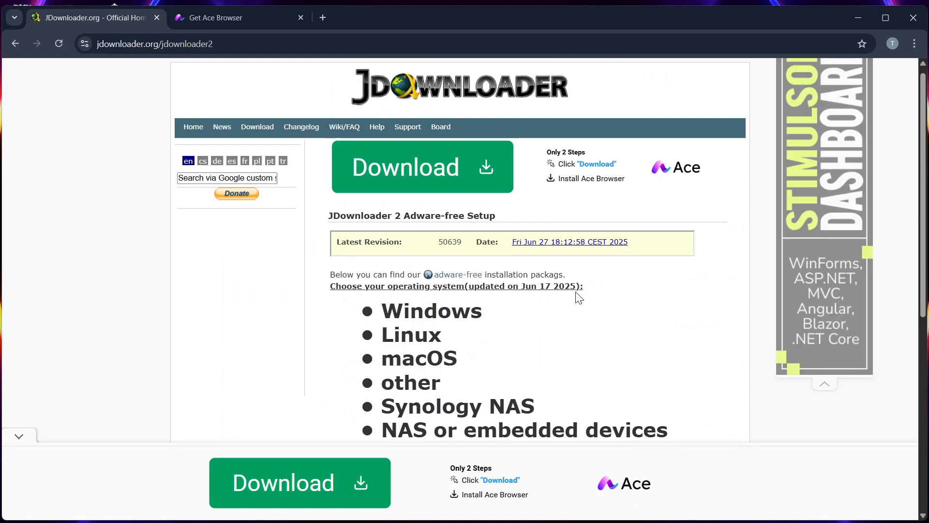